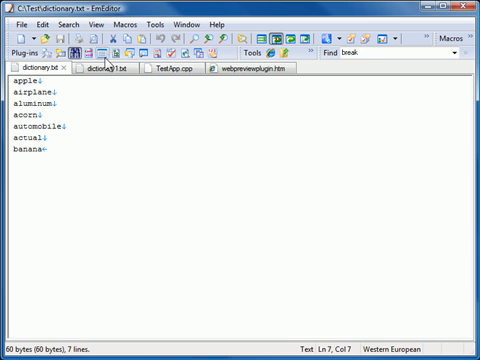
# - Show the Open Documents bar listing dictionary.txt, dictionary1.txt, TestApp.cpp and webpreviewplugin.htm
pyautogui.click(104, 52)
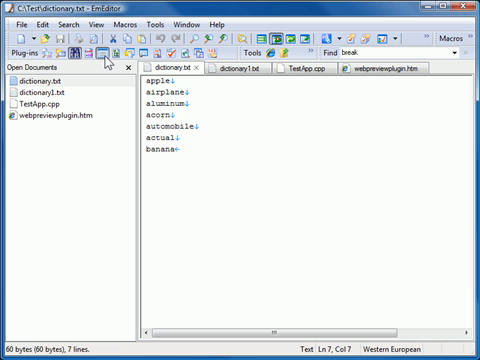
pyautogui.click(104, 52)
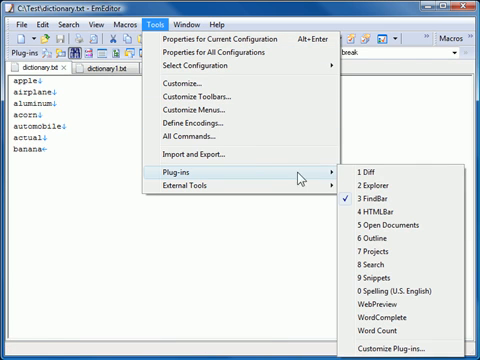
pyautogui.moveTo(428, 230)
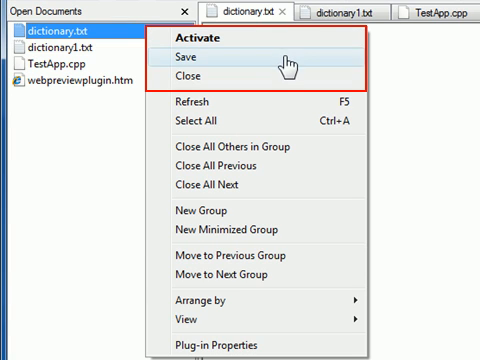
pyautogui.moveTo(200, 76)
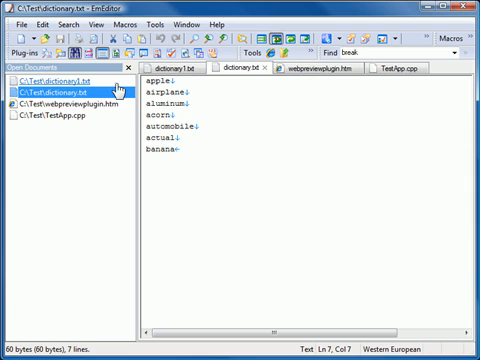
# - Toggle full paths on and back off from the bar's View context submenu
pyautogui.rightClick(64, 80)
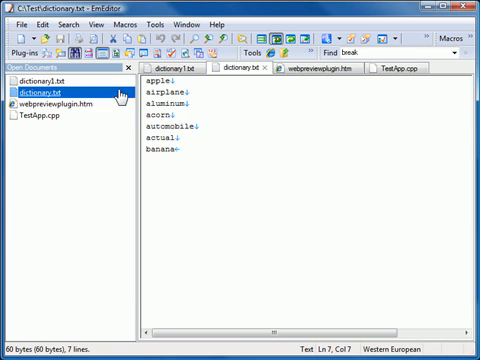
pyautogui.rightClick(40, 84)
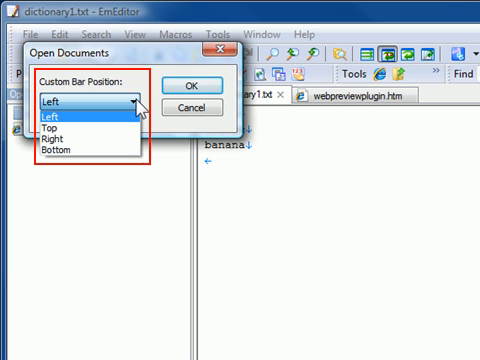
# - Set the Custom Bar Position to Left in Plug-in Properties and confirm
pyautogui.click(80, 104)
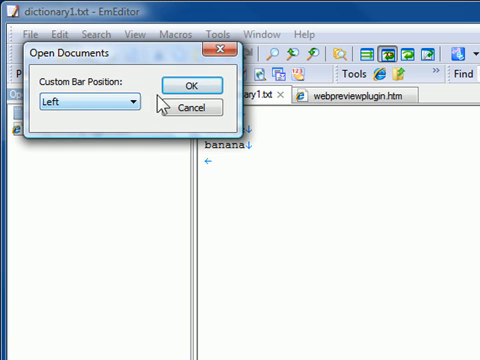
pyautogui.click(184, 84)
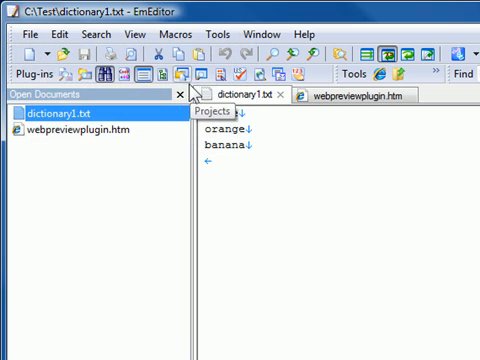